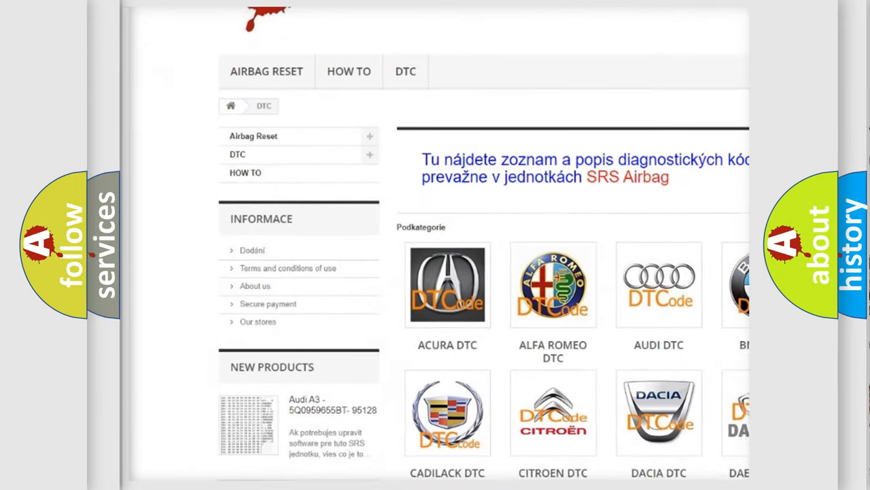
pyautogui.scroll(-3)
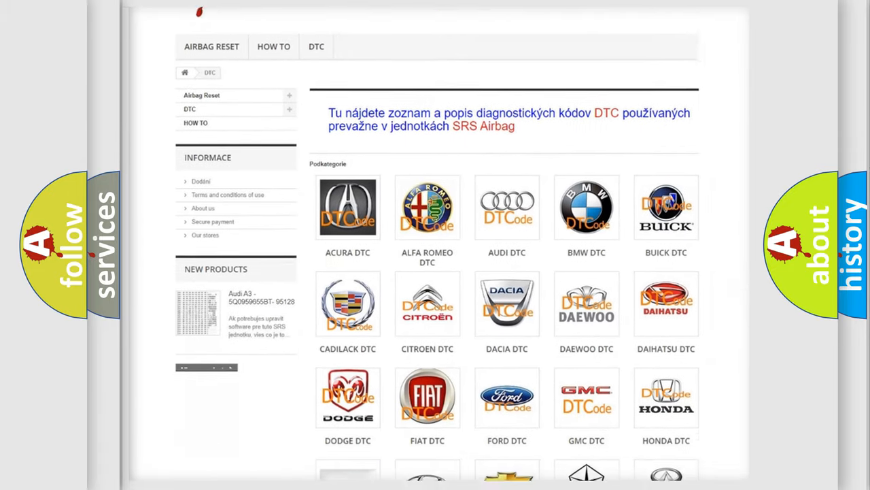
pyautogui.scroll(-3)
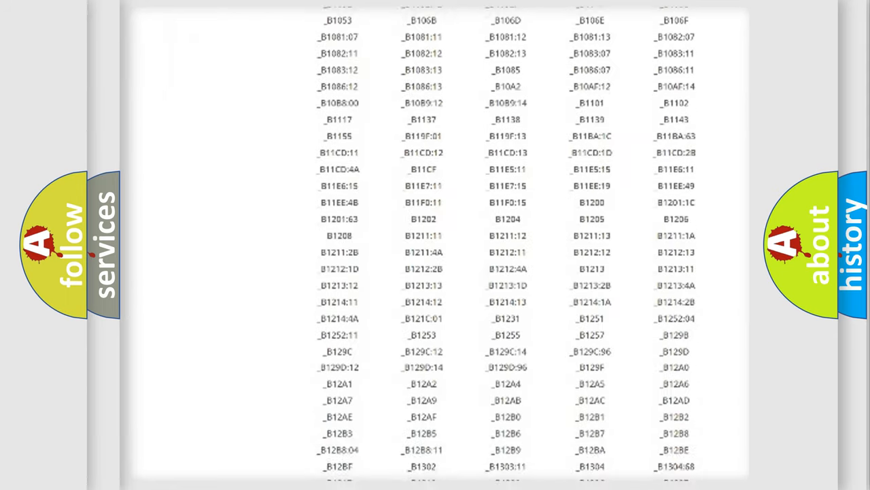
pyautogui.scroll(-3)
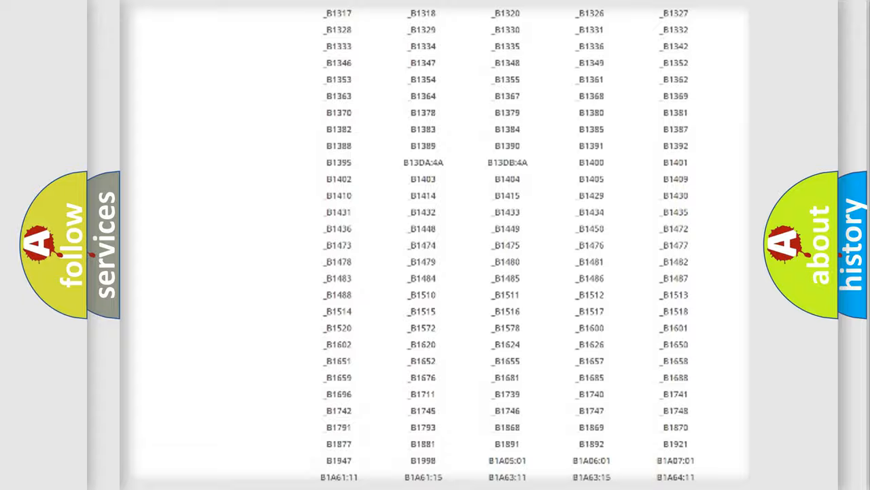